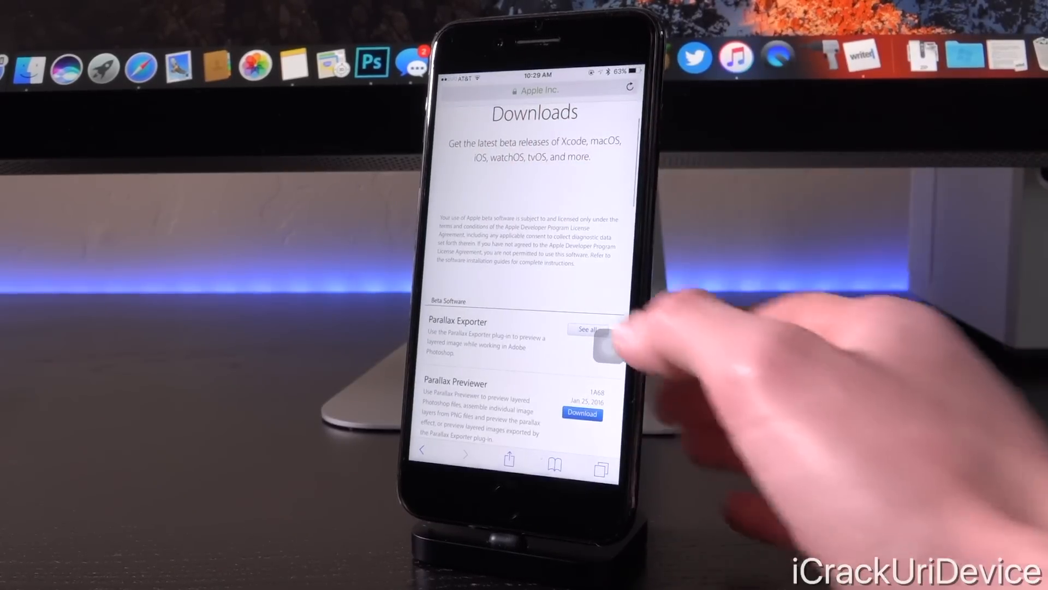
Open the Software Update screen from Settings > General
scroll(down, 3)
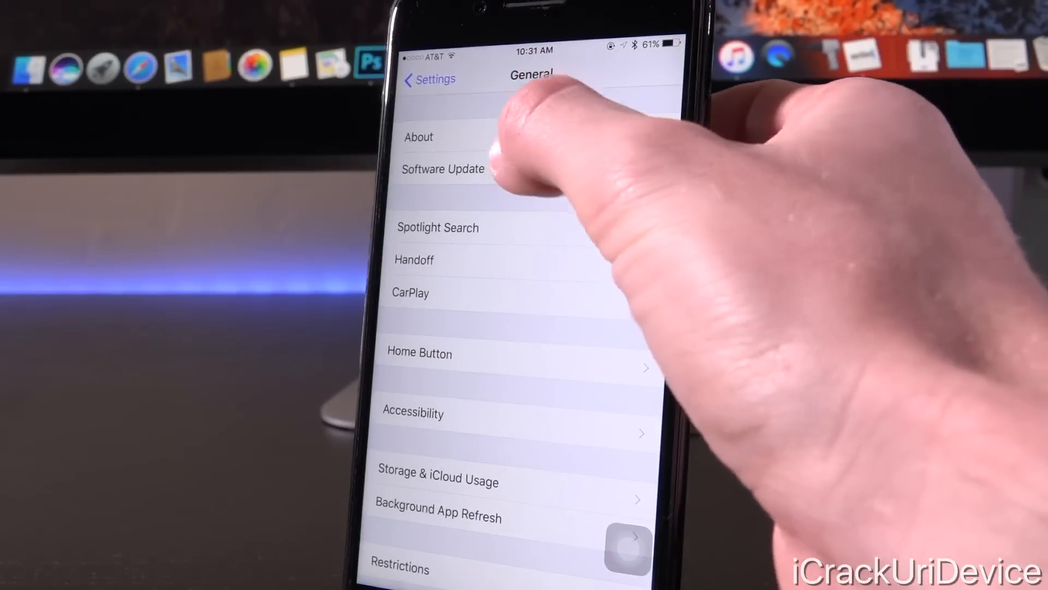
click(442, 168)
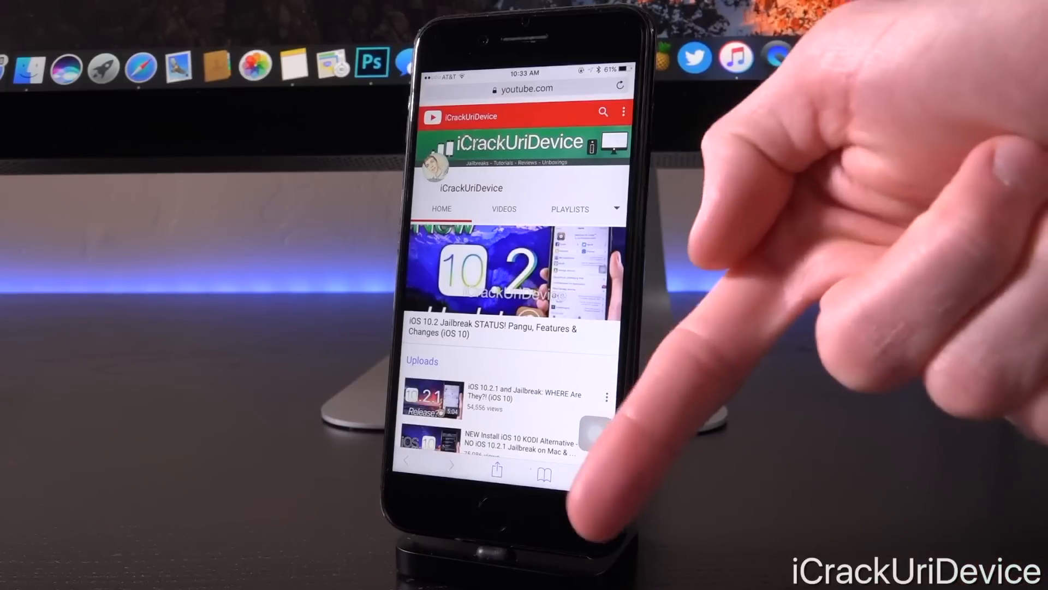
scroll(down, 3)
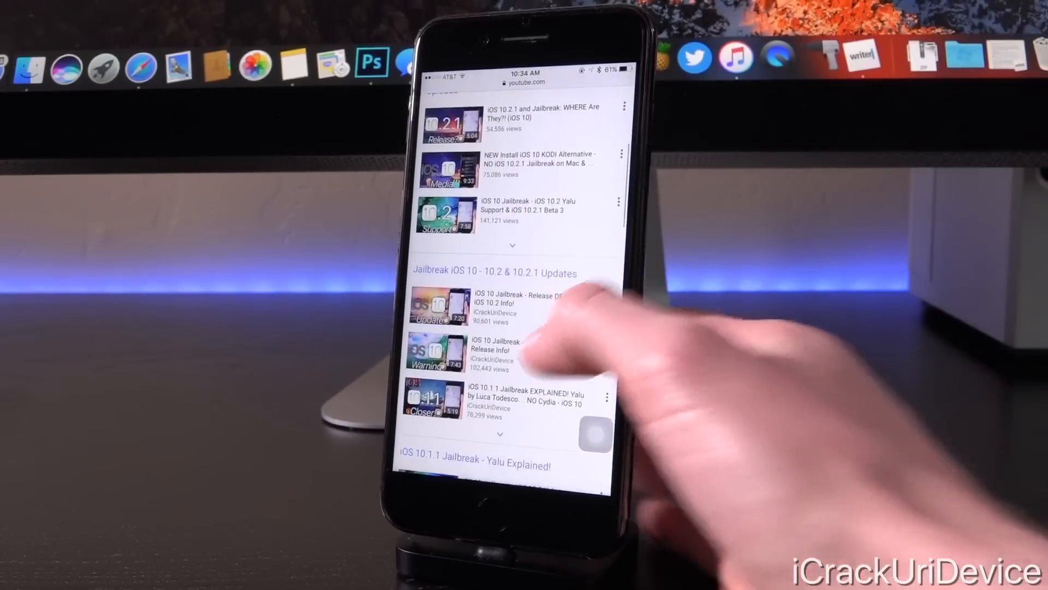